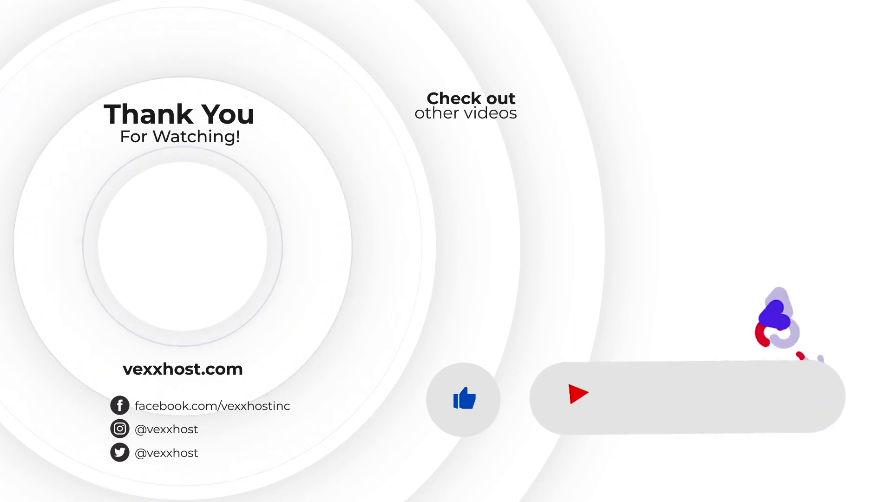
Step: Mark the outro's Subscribe button as SUBSCRIBED and enable the notification bell
click(690, 398)
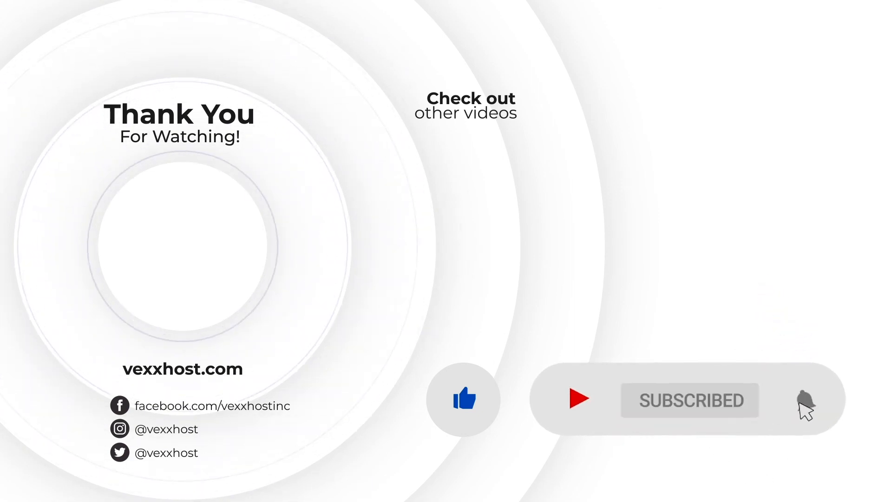
click(801, 399)
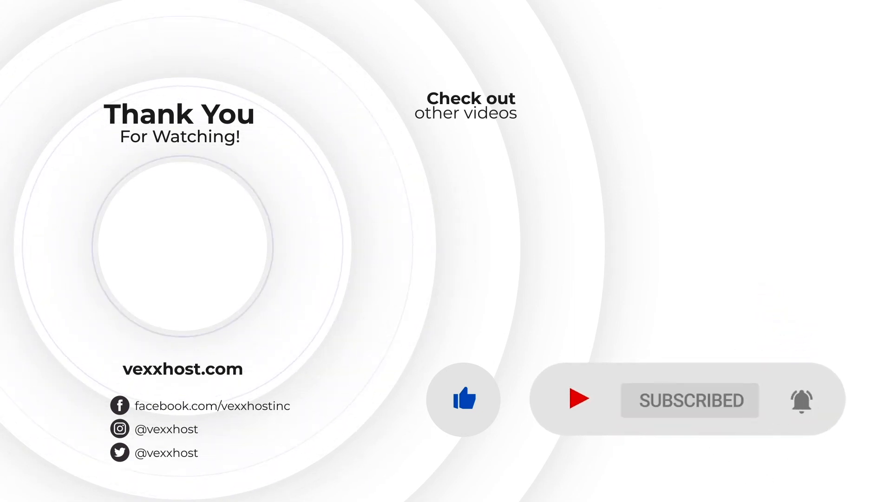